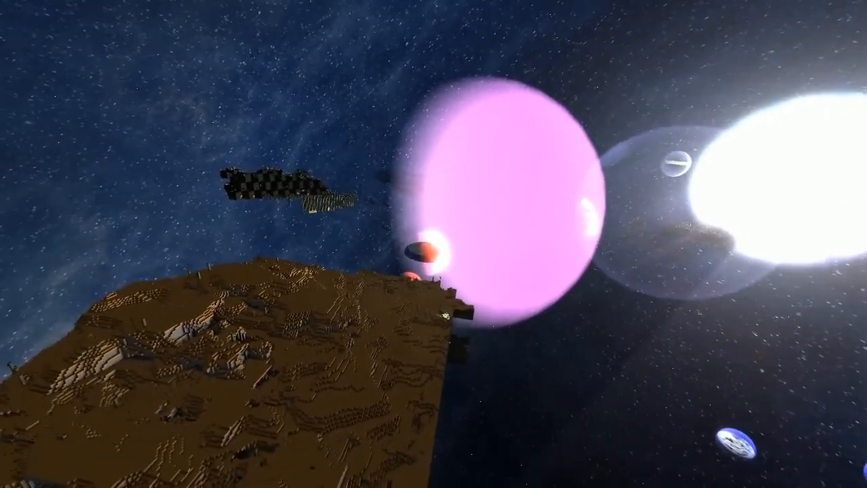
mouse_move(433, 243)
type("/export_sector")
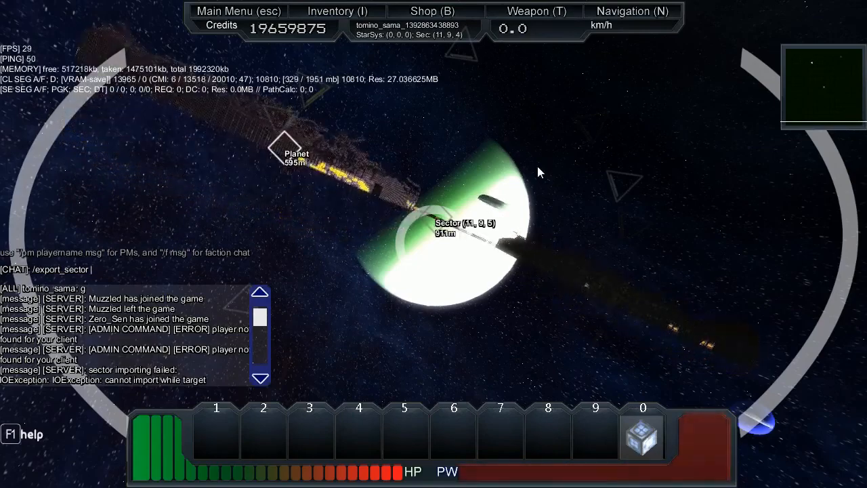
type("11 9 5")
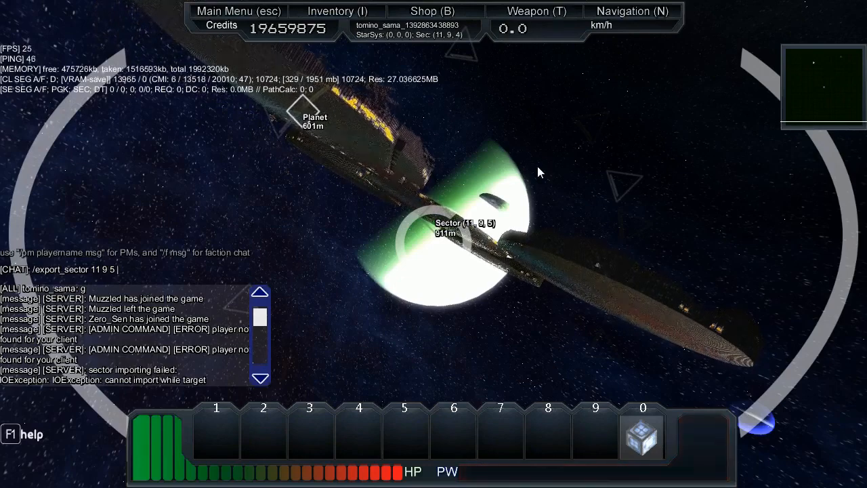
type("pla")
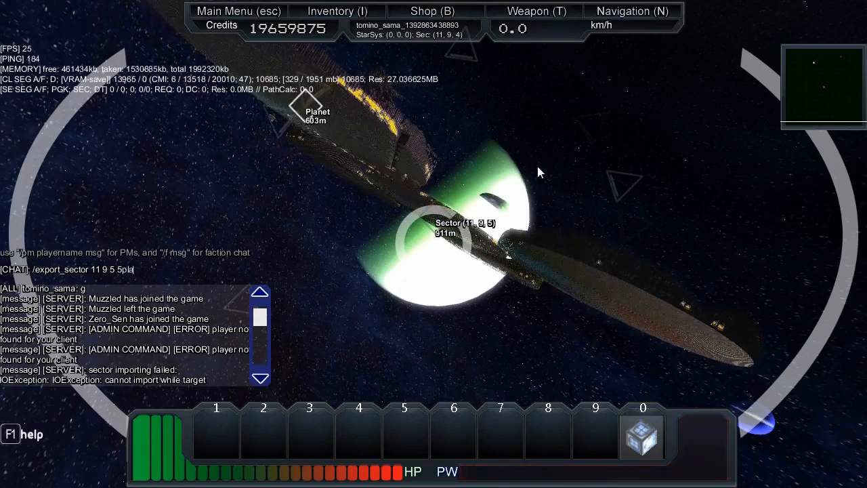